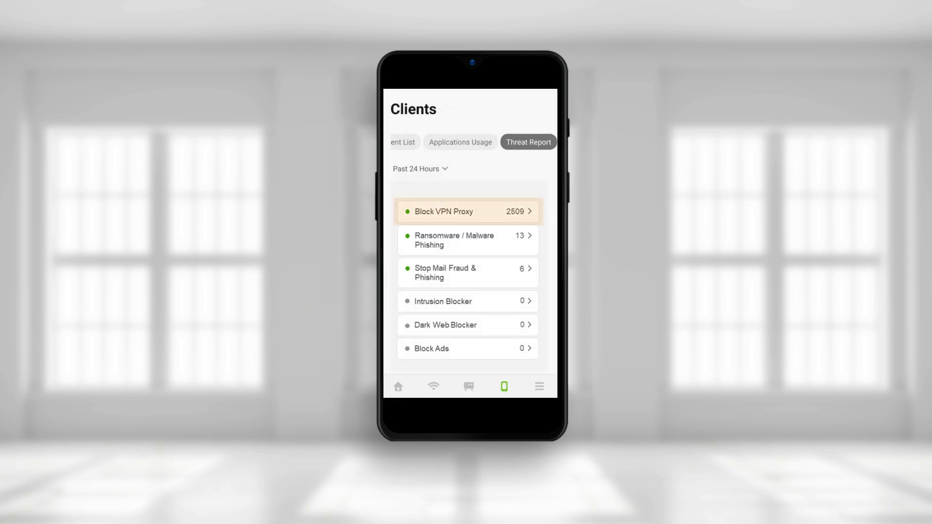
# Step: List the clients that triggered the Block VPN Proxy threat with their blocked-attempt counts
pyautogui.click(467, 211)
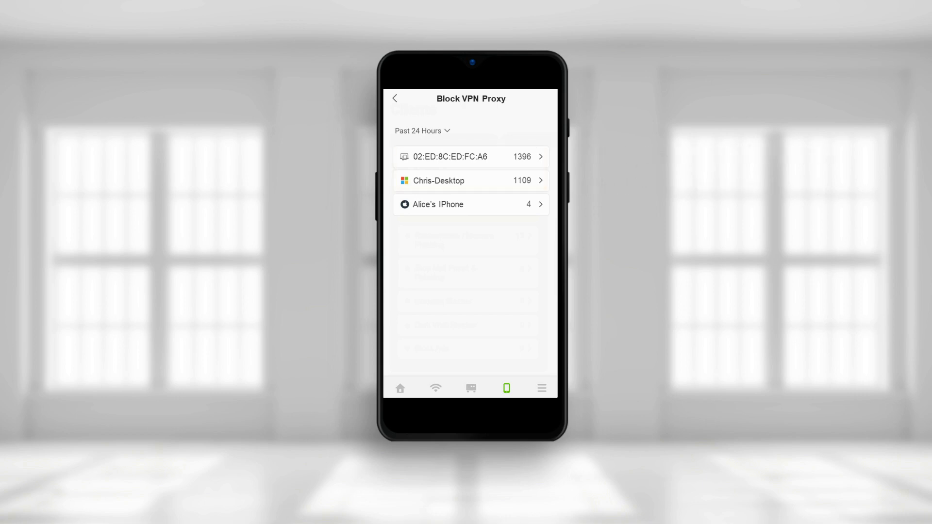
pyautogui.click(470, 181)
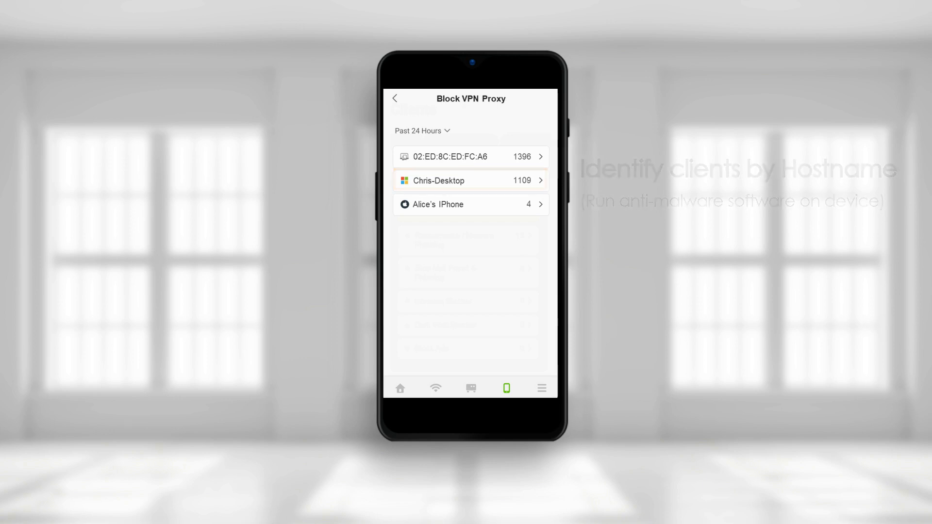
pyautogui.click(470, 156)
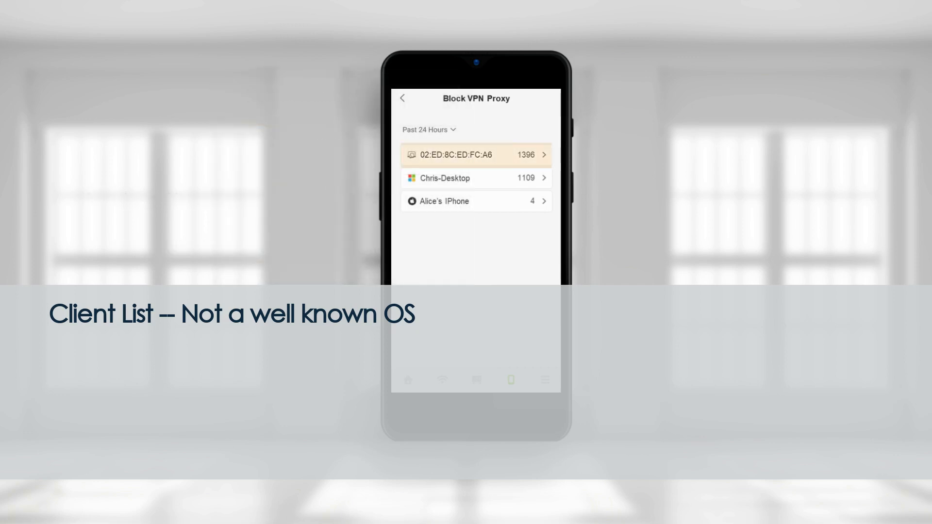
# Step: View client 02:ED:8C:ED:FC:A6 details: TeraPrint Solution manufacturer, OS Others, wired in the office
pyautogui.click(476, 155)
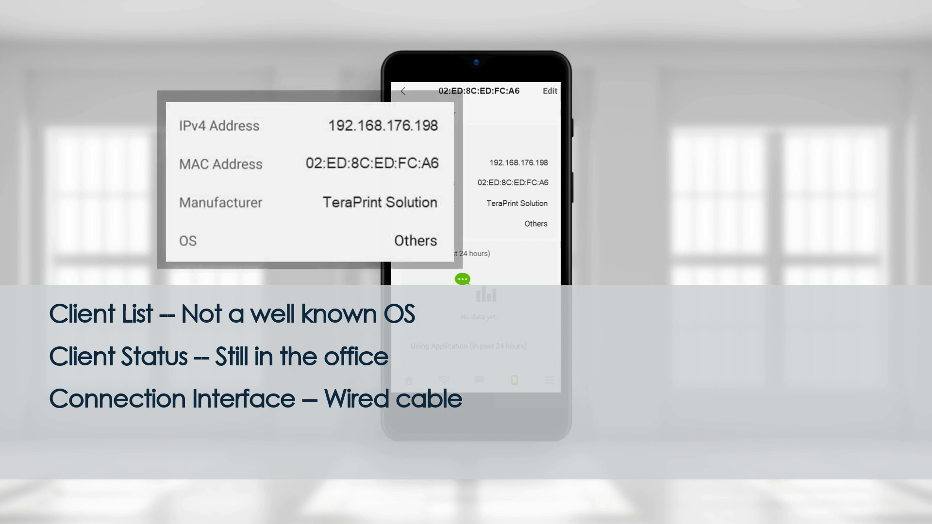
pyautogui.click(308, 203)
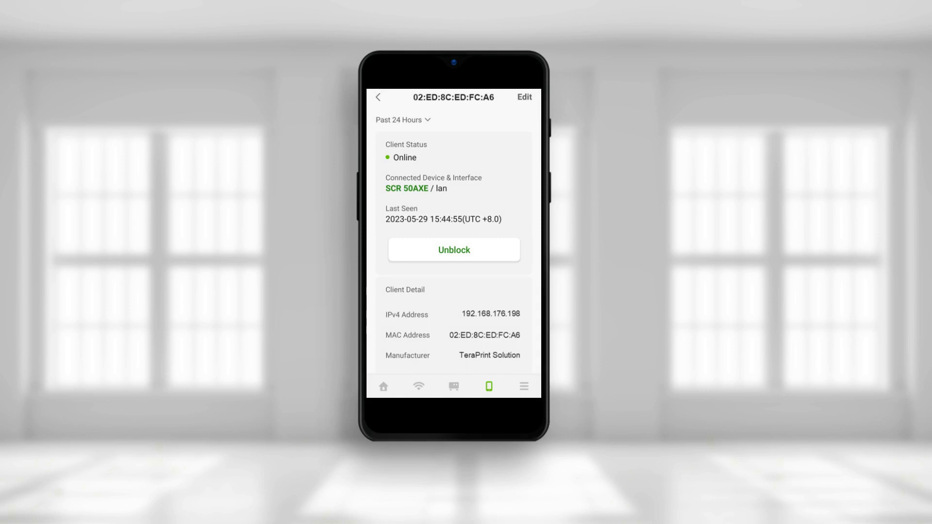
# Step: Block client 02:ED:8C:ED:FC:A6 from all networks and confirm
pyautogui.click(453, 250)
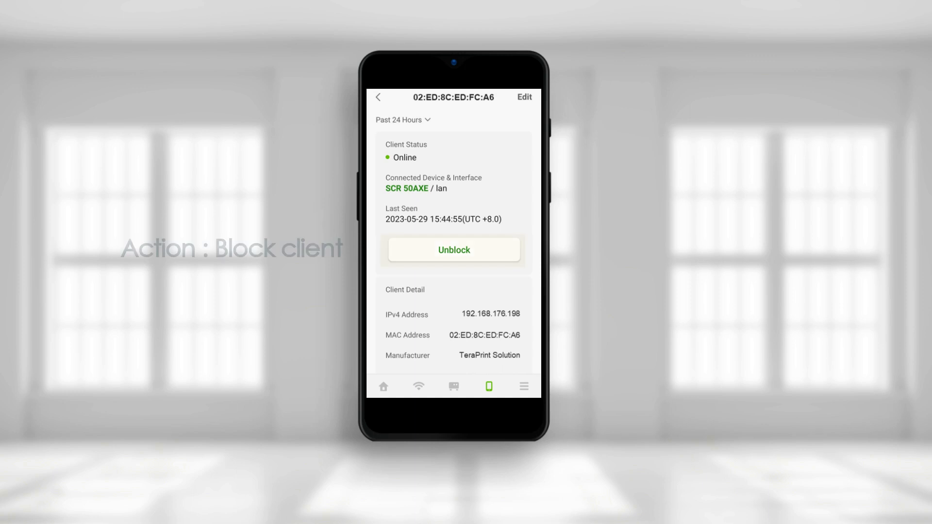
pyautogui.click(453, 250)
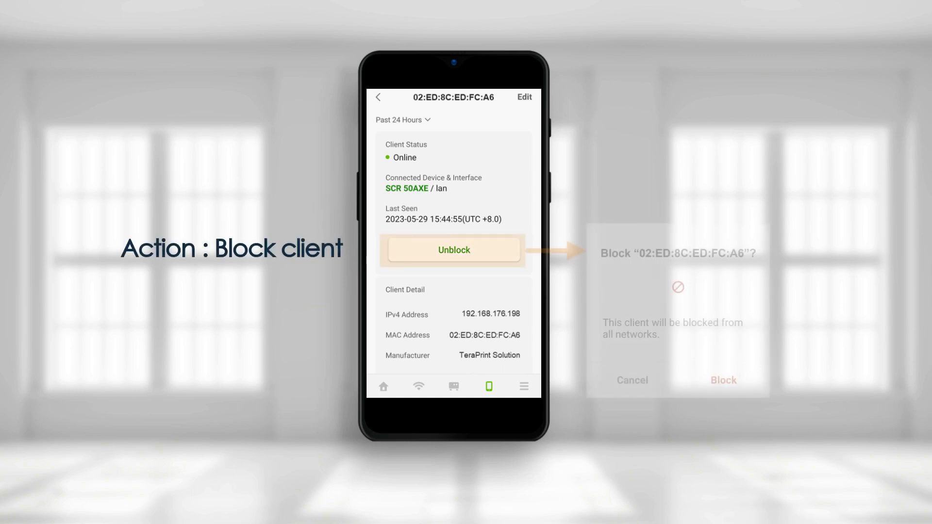
pyautogui.click(453, 249)
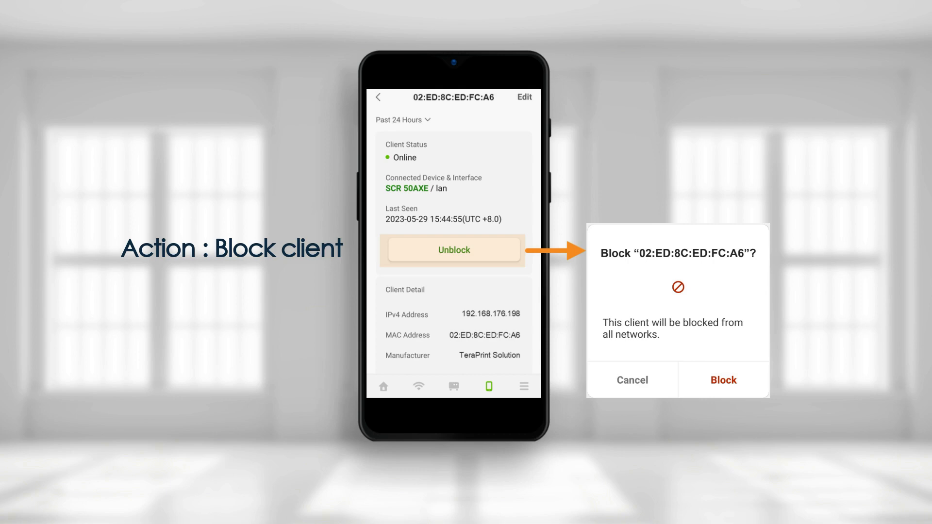
# Step: Rename the client to 'TeraPrint Printer'
pyautogui.click(523, 97)
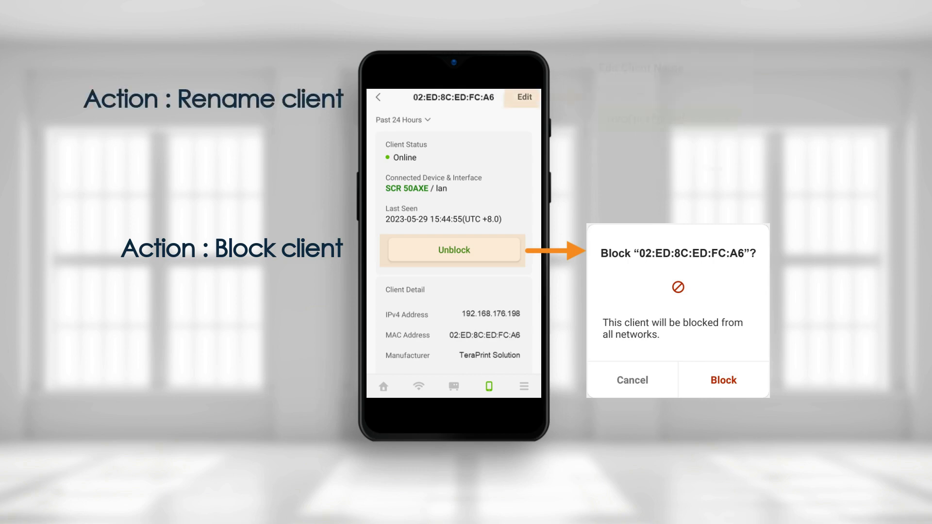
pyautogui.click(522, 97)
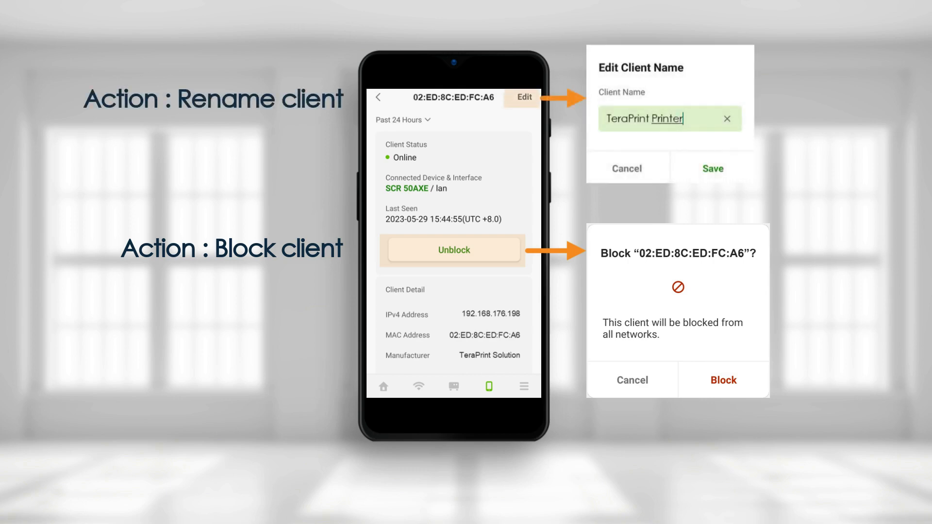